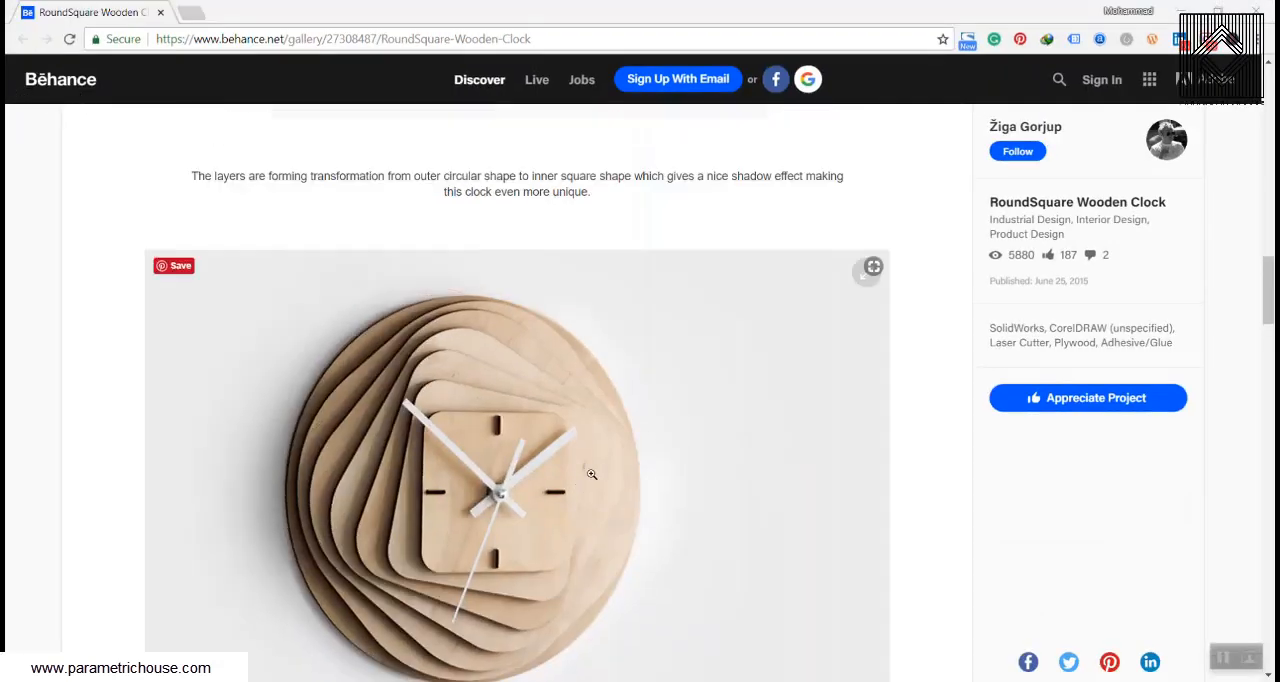
Drag the radius slider from 40.6 to 31.0 and the second slider from 89 to 93.
scroll(down, 3)
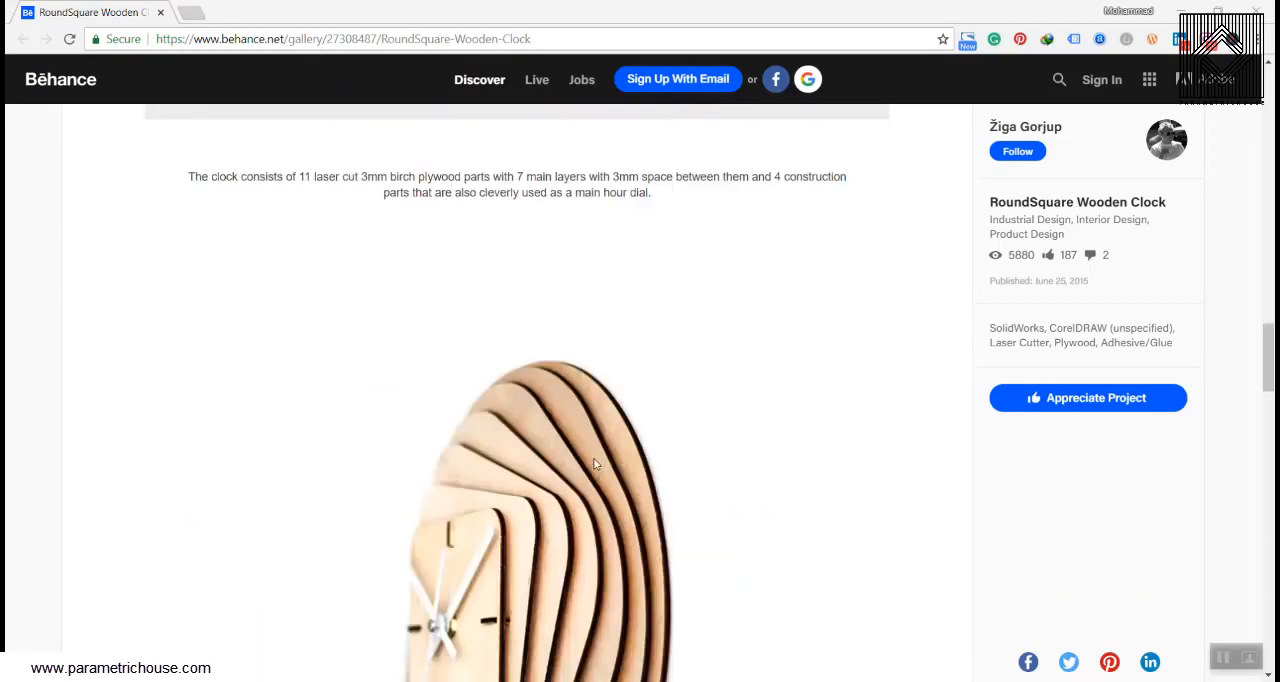
scroll(down, 3)
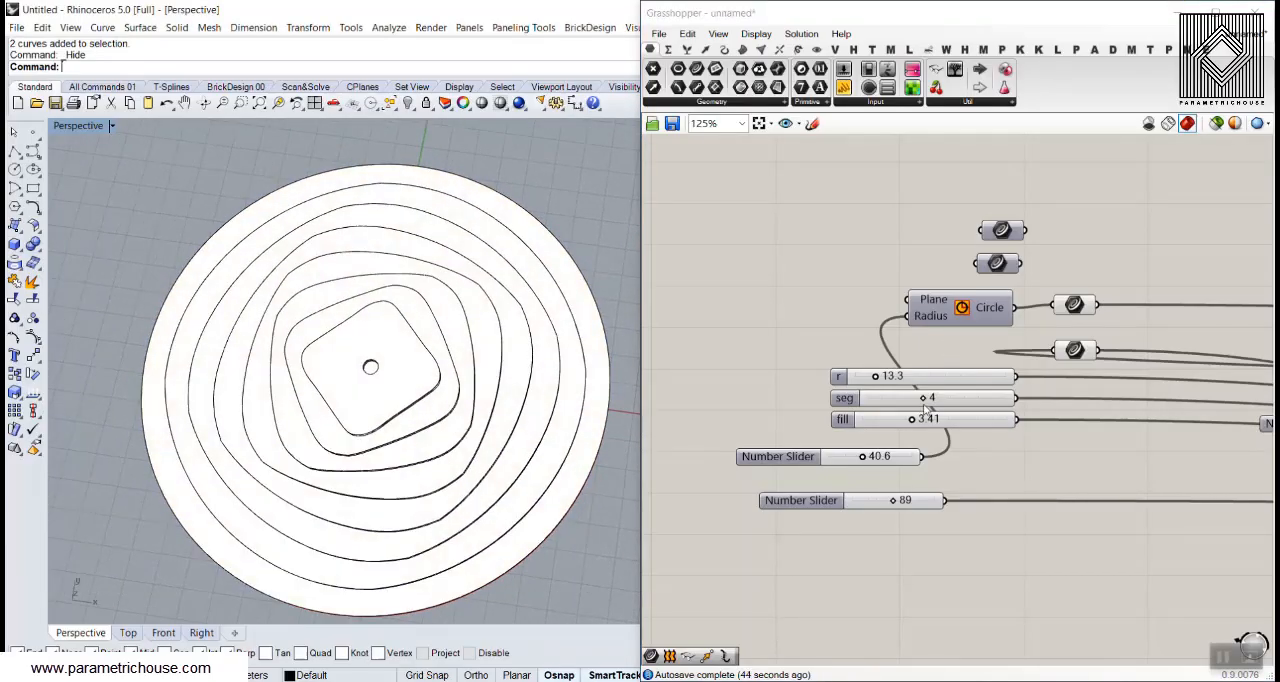
drag(862, 456, 852, 456)
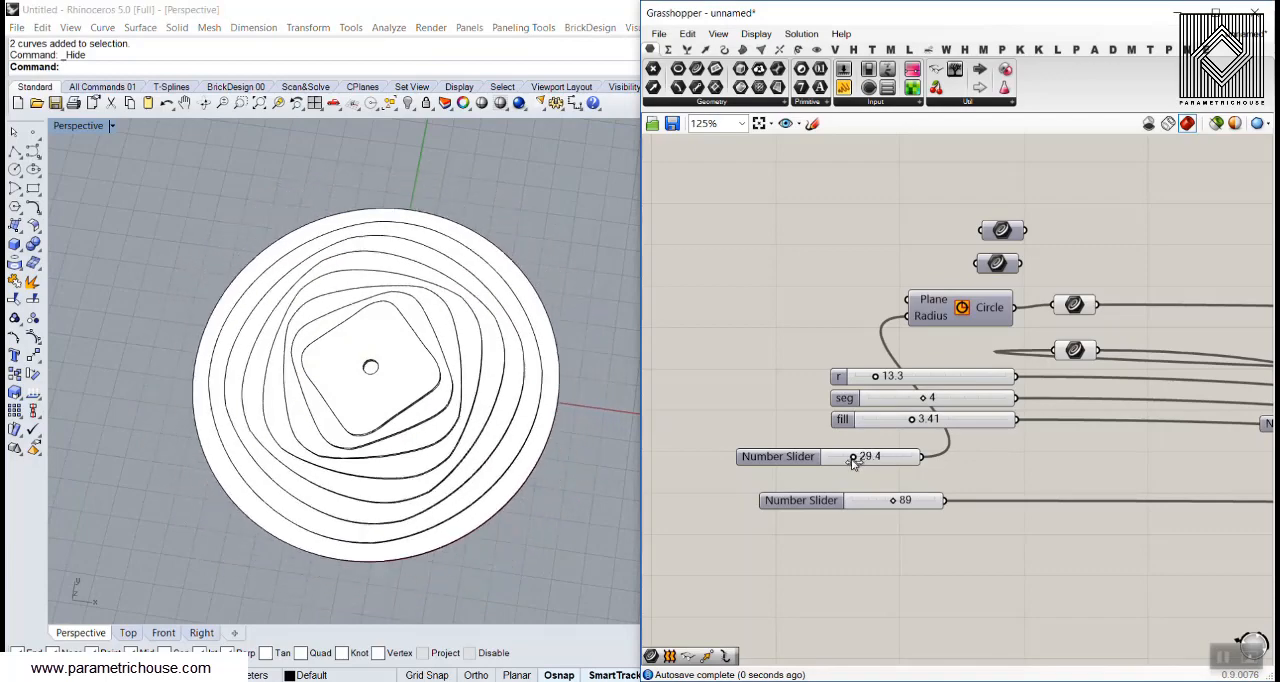
drag(852, 456, 872, 456)
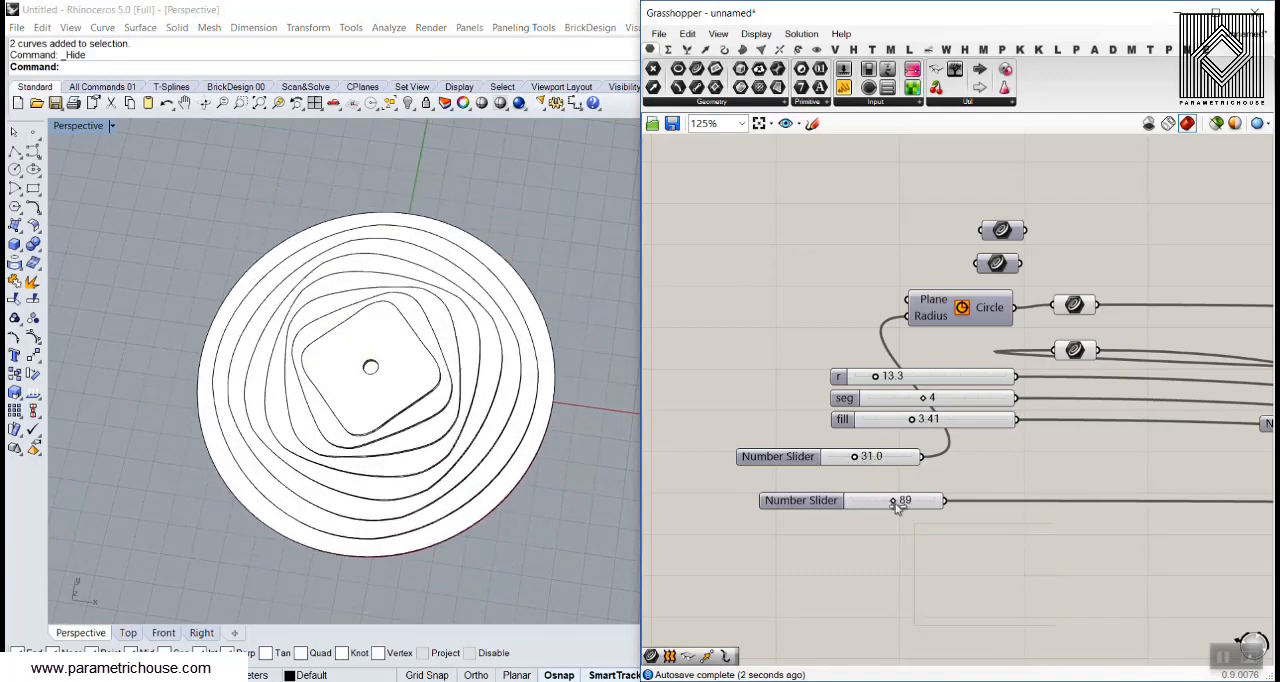
drag(892, 500, 896, 500)
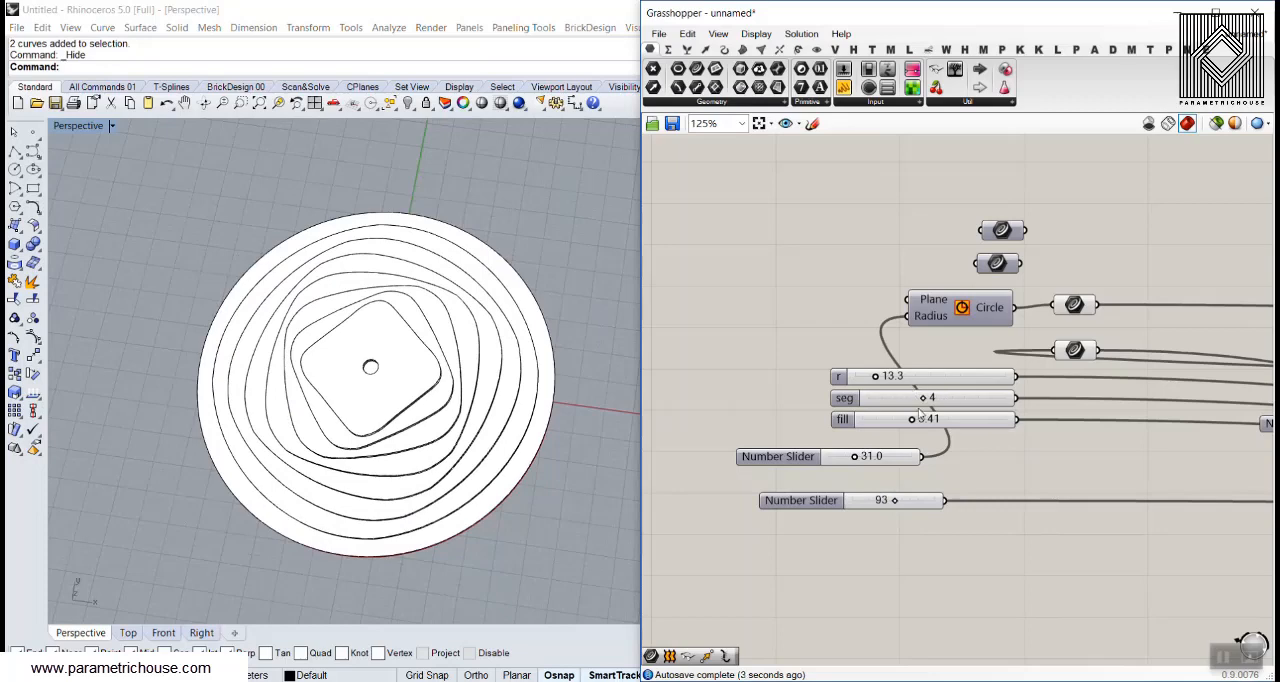
Sweep the seg slider through 2, 3 and higher back to 4, and lower the third slider from 3.41 to 2.21.
drag(940, 398, 896, 398)
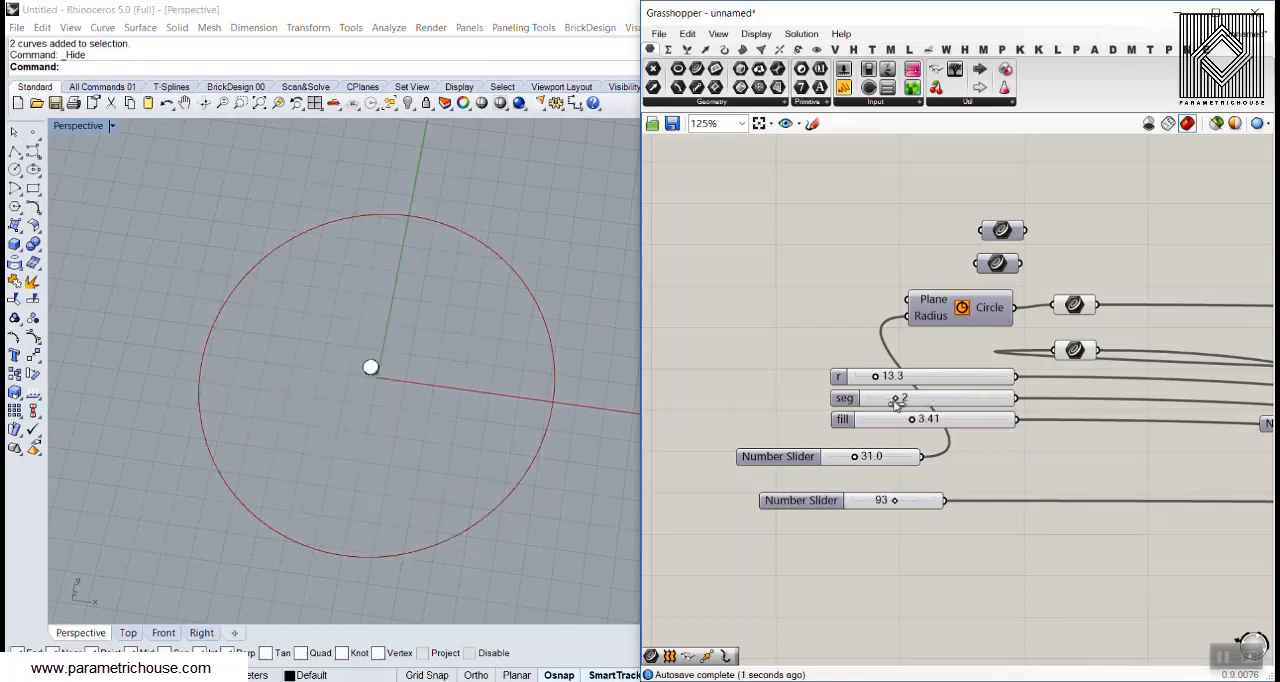
drag(890, 398, 916, 398)
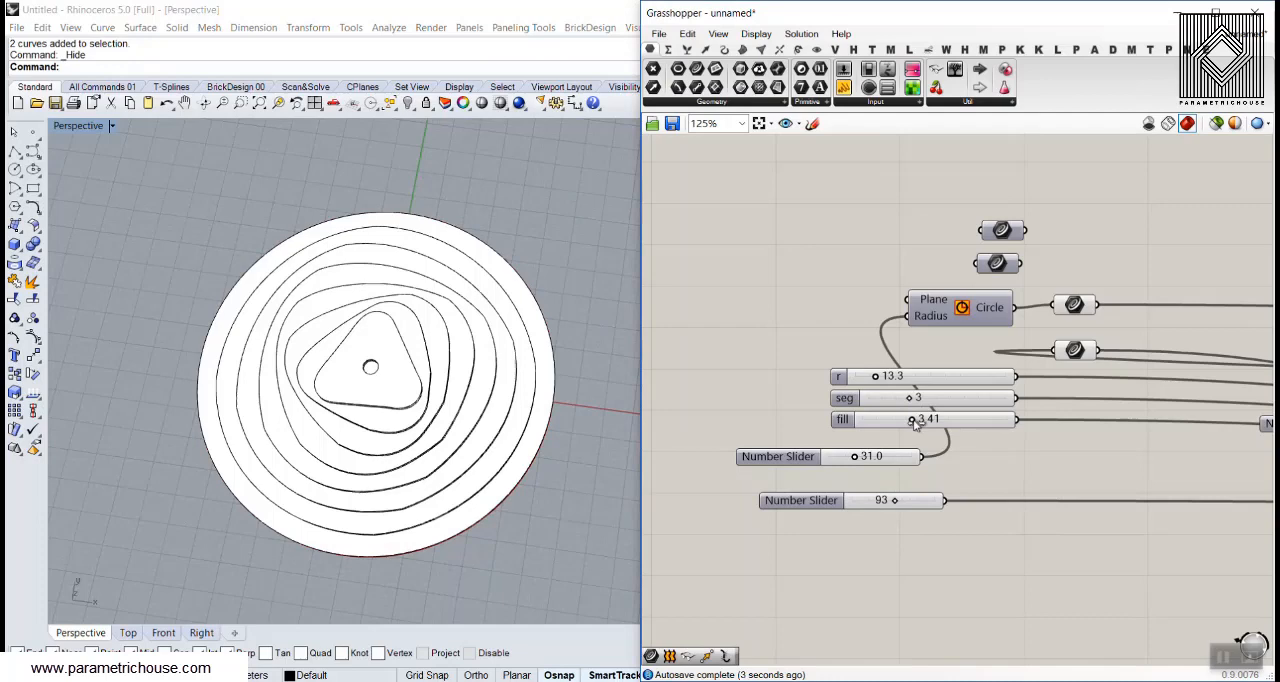
drag(920, 420, 888, 420)
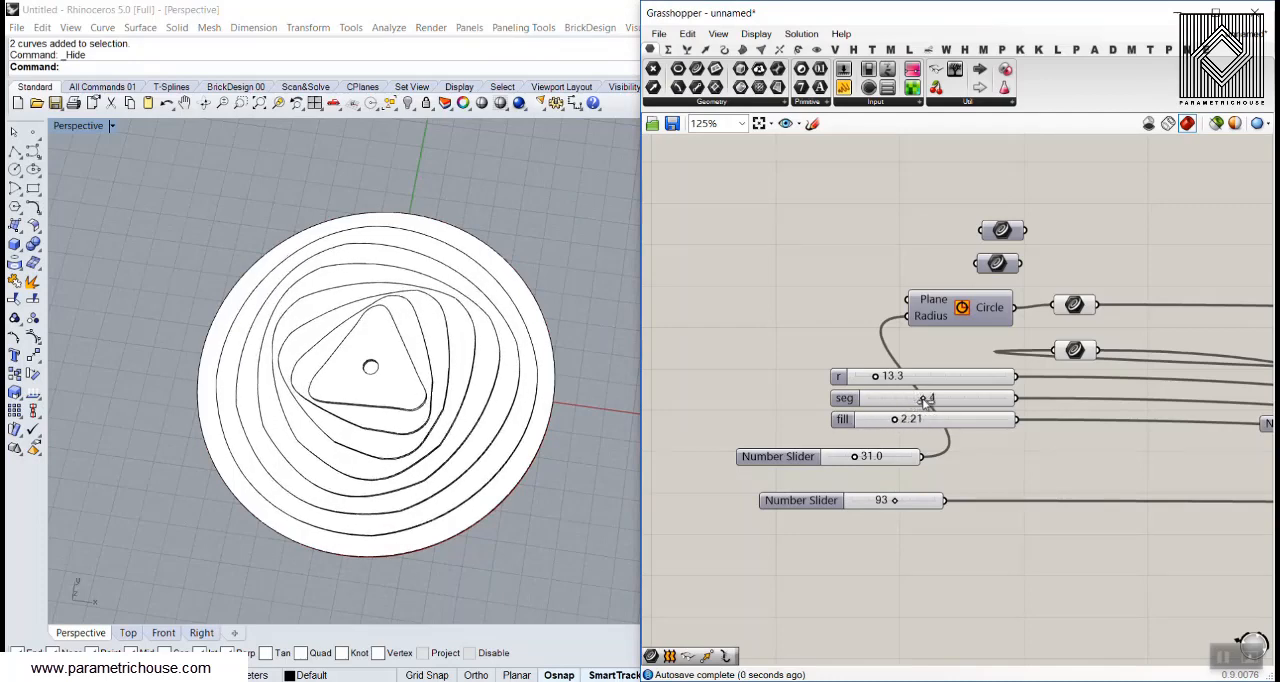
drag(910, 398, 930, 398)
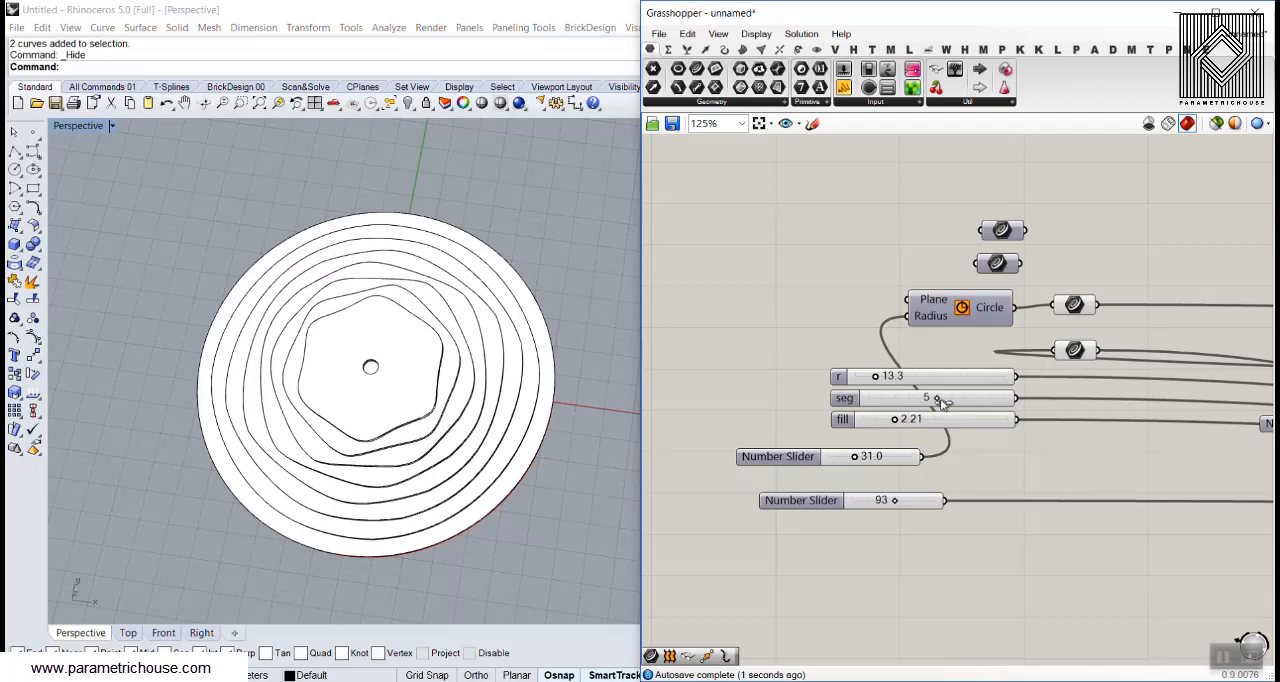
drag(930, 398, 920, 398)
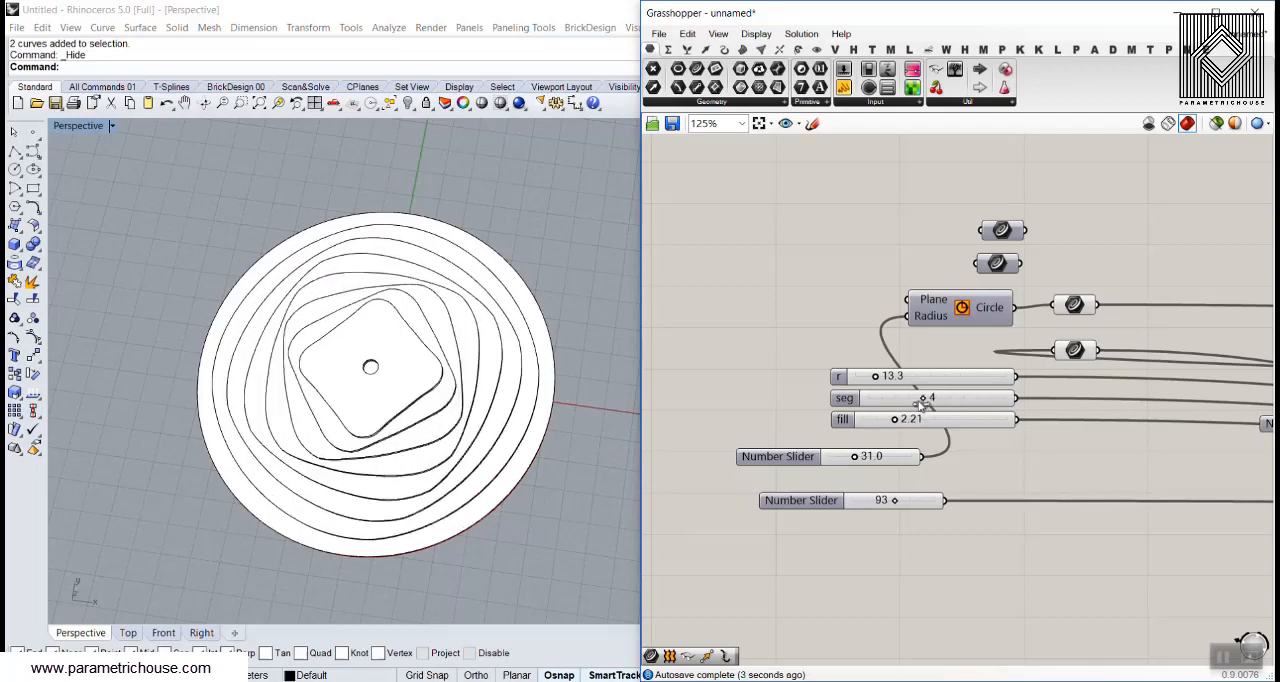
drag(930, 398, 912, 398)
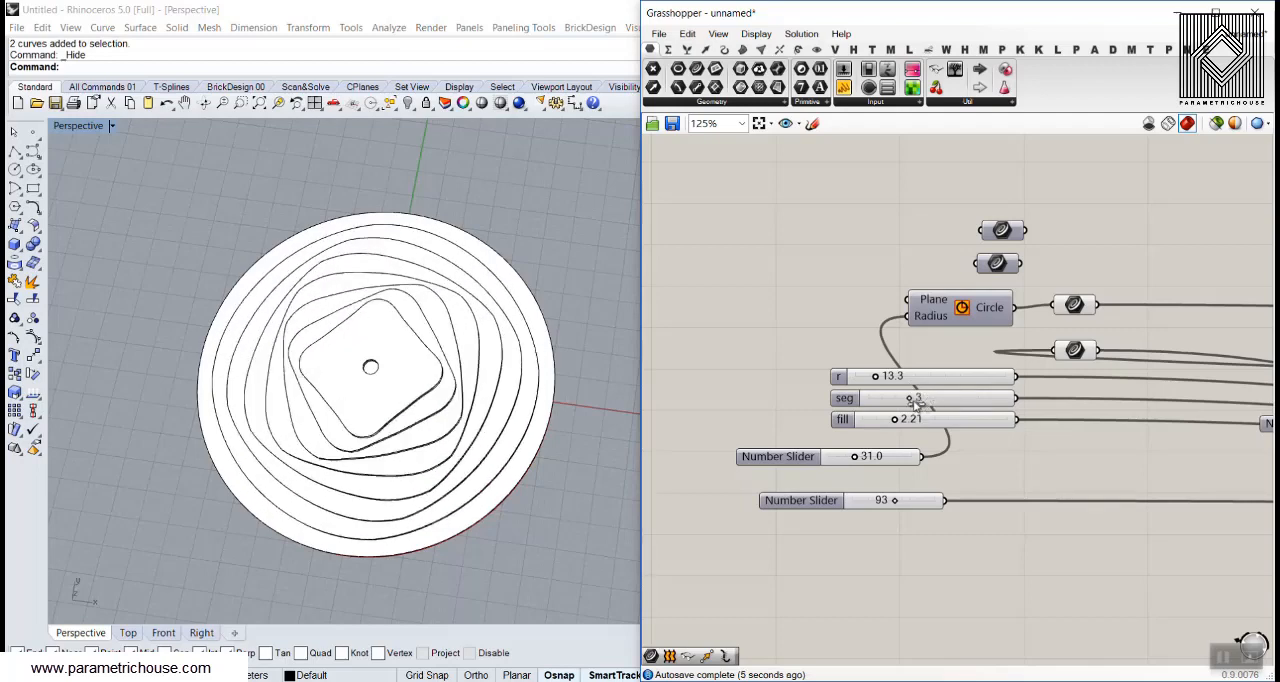